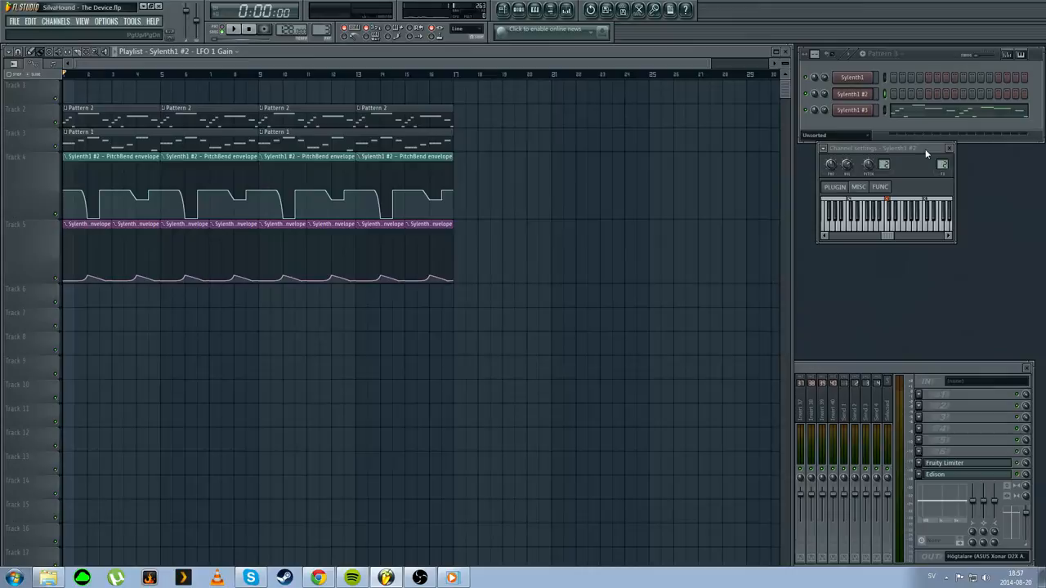
# - Show the Sylenth1 synth's patch settings from its Channel Rack channel
pyautogui.click(948, 148)
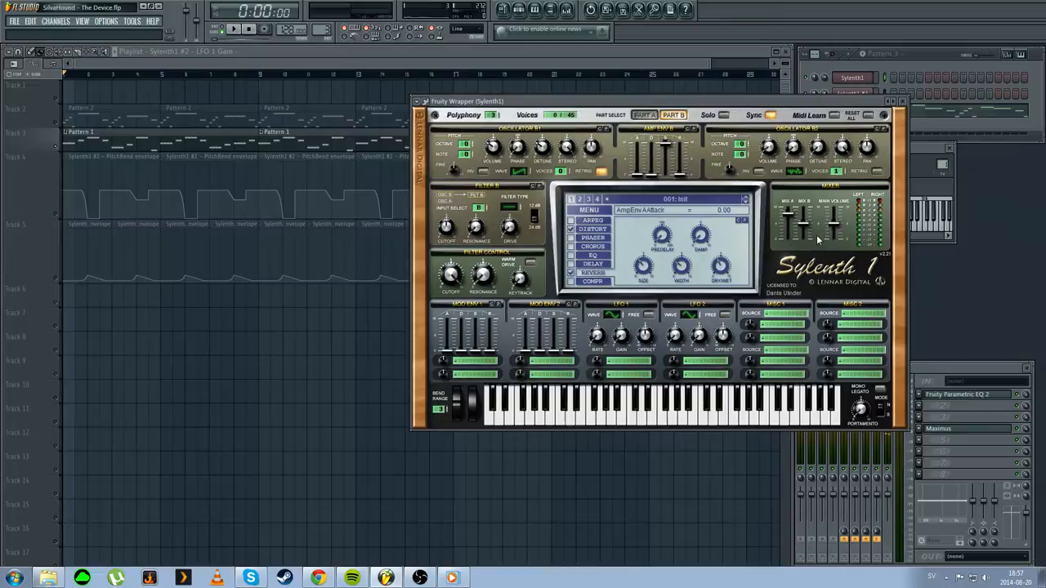
pyautogui.click(644, 114)
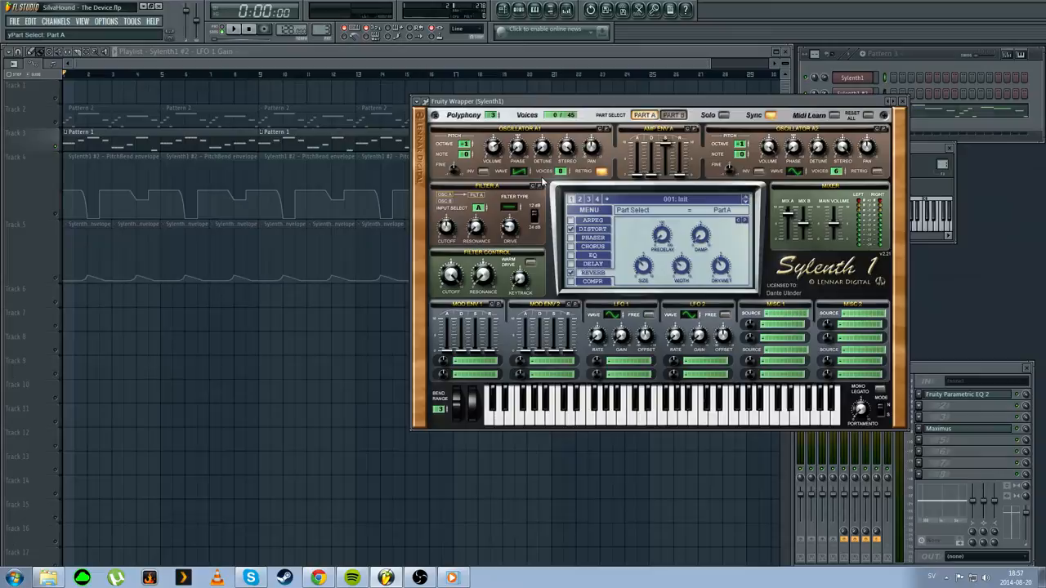
pyautogui.click(673, 114)
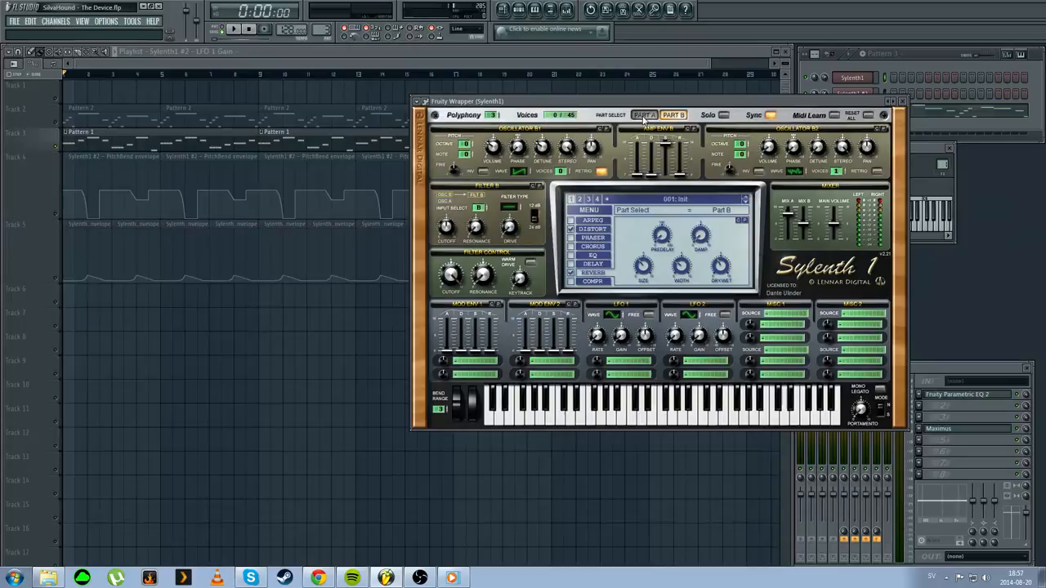
pyautogui.click(643, 114)
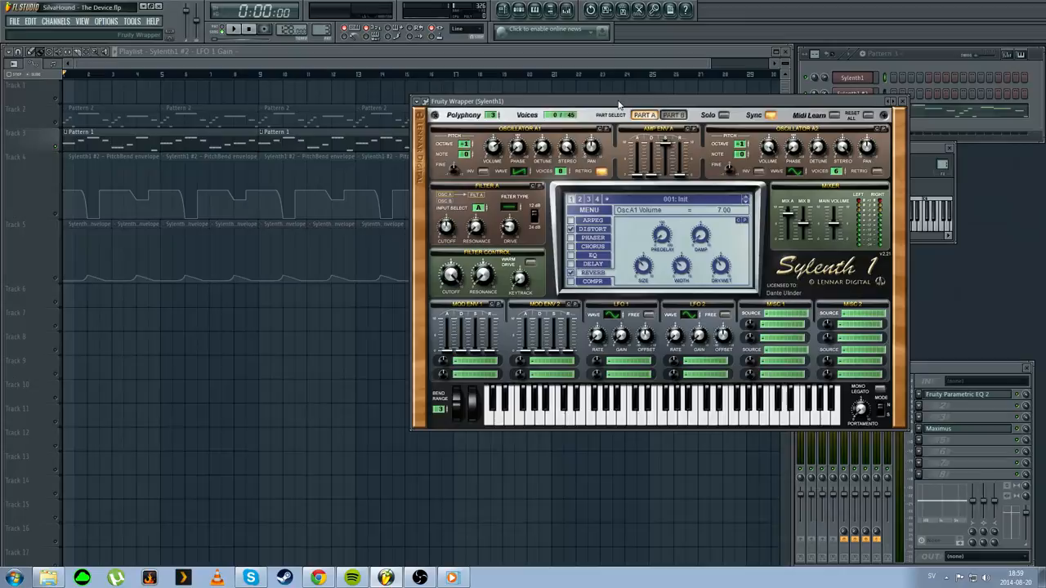
# - Browse Sylenth1's menu pages, then show Fruity Parametric EQ 2 on the Bass mixer insert
pyautogui.click(592, 229)
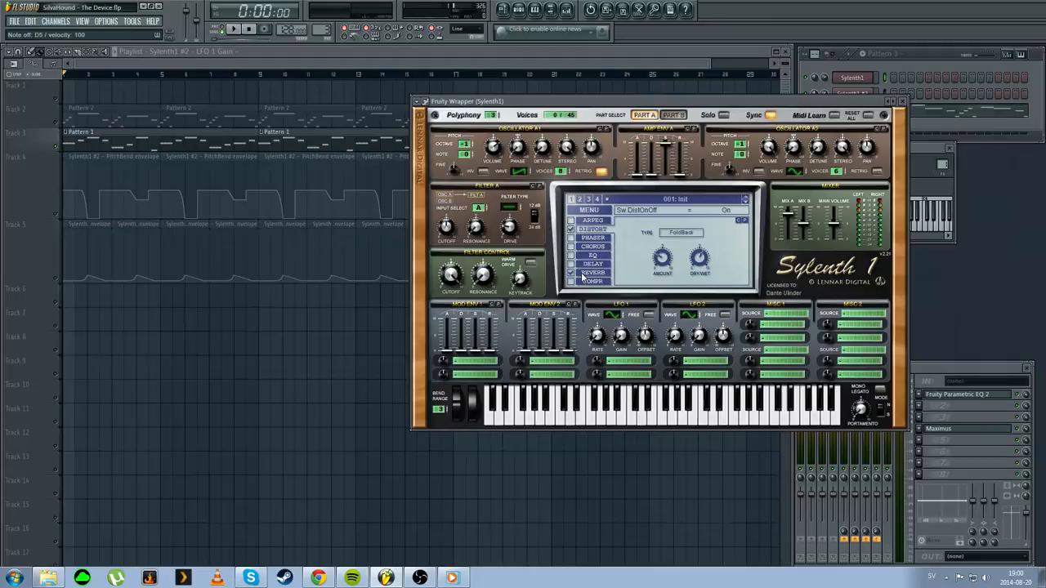
pyautogui.click(592, 271)
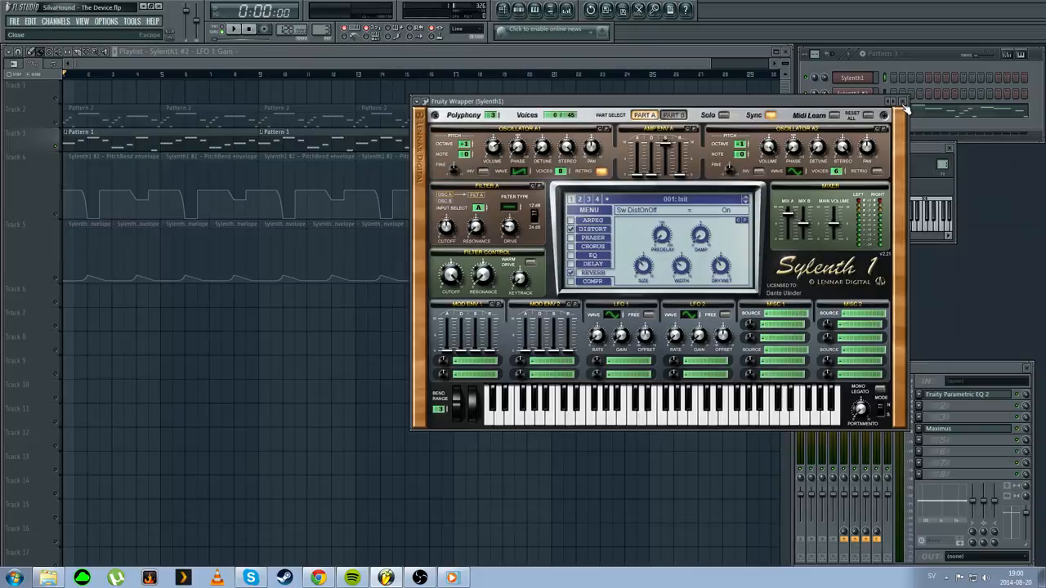
pyautogui.click(902, 101)
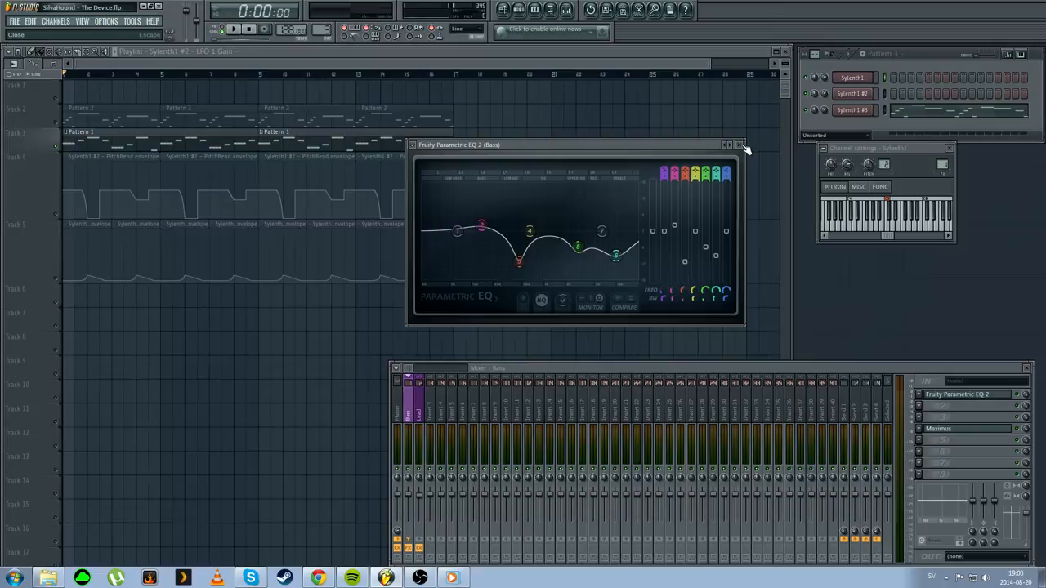
# - Show the Maximus effect from the Bass insert's effects chain instead of the EQ
pyautogui.click(938, 428)
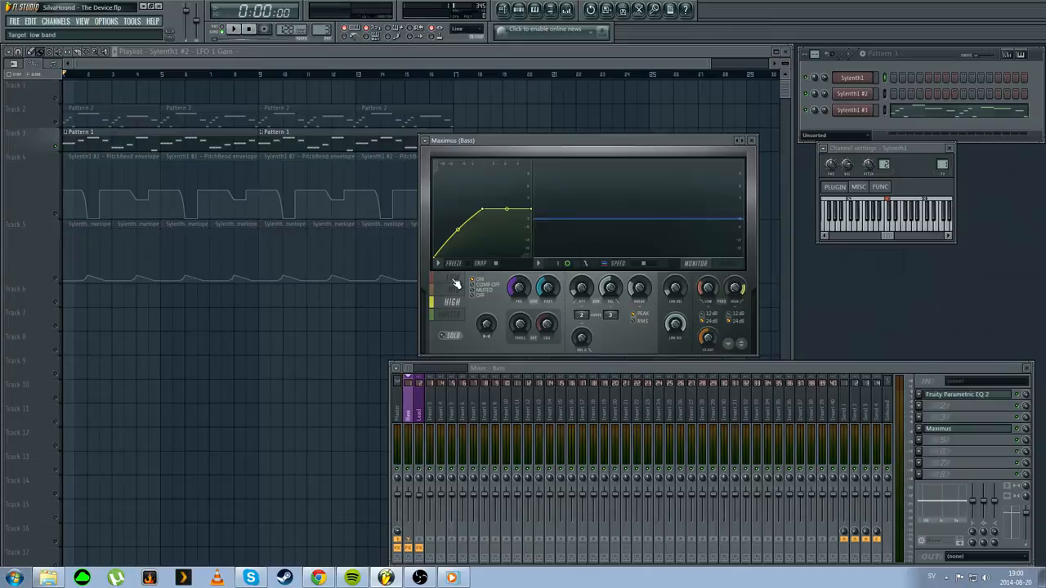
# - Close the Maximus (Bass) plugin window
pyautogui.click(451, 277)
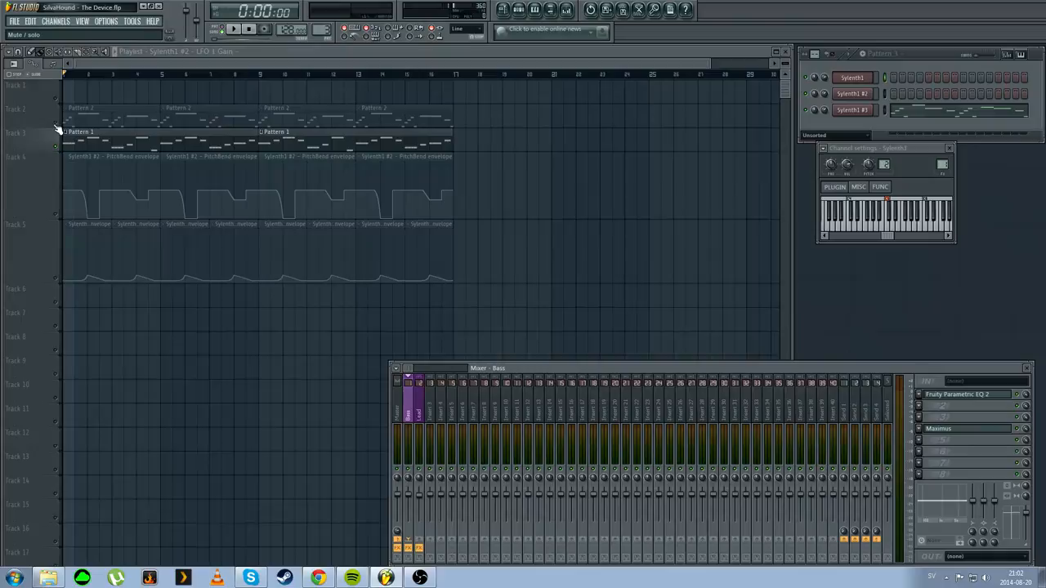
# - Show the Sylenth1 #2 channel's patch settings from the Channel Rack
pyautogui.click(232, 29)
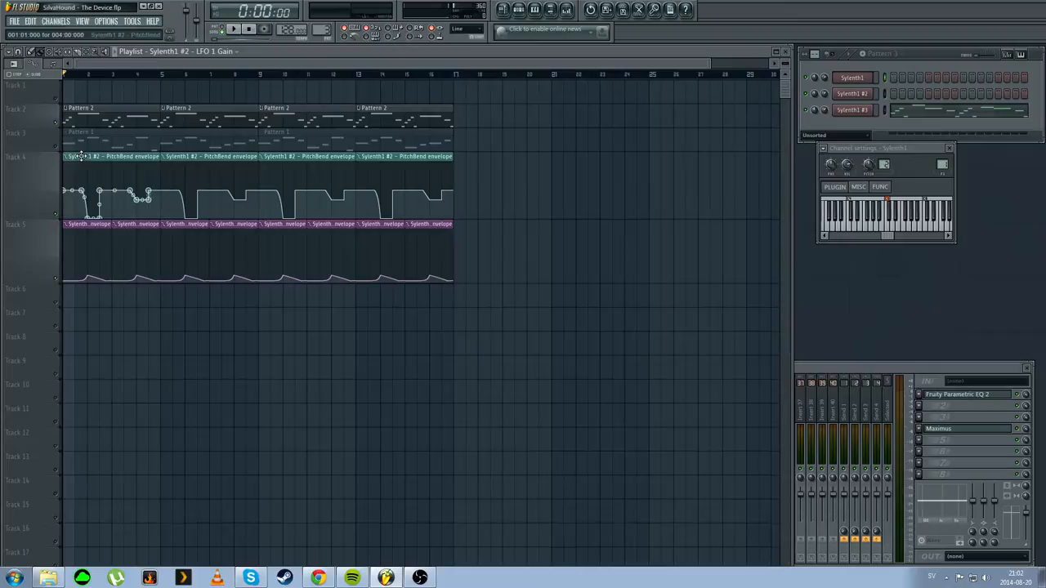
pyautogui.click(851, 93)
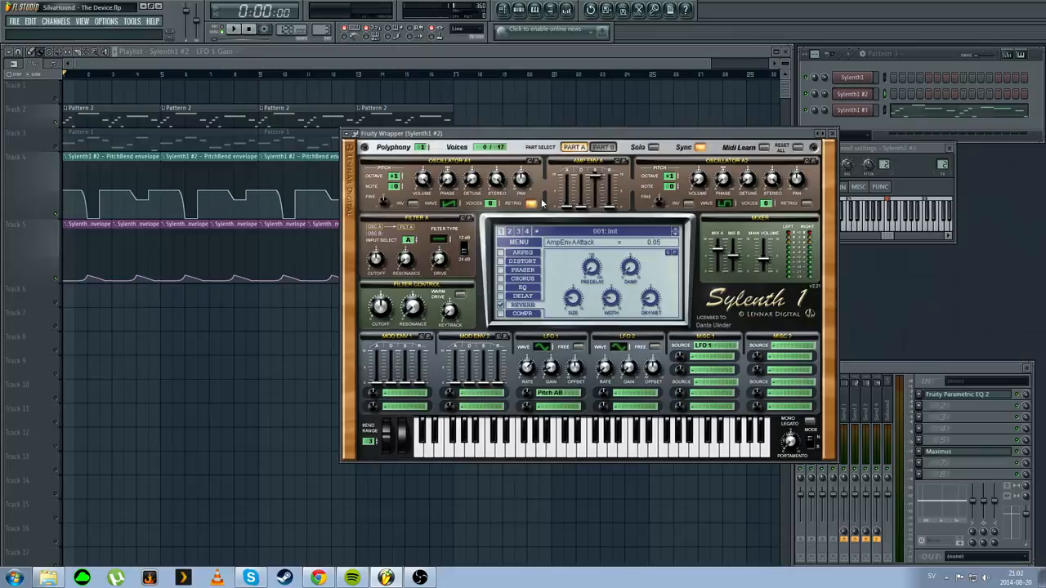
pyautogui.moveTo(487, 200)
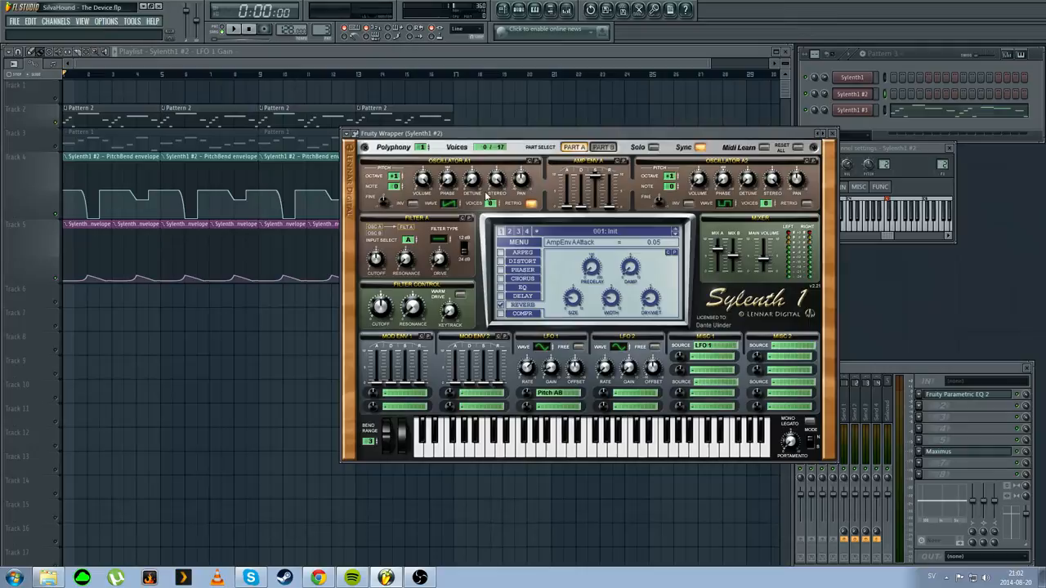
pyautogui.moveTo(395, 162)
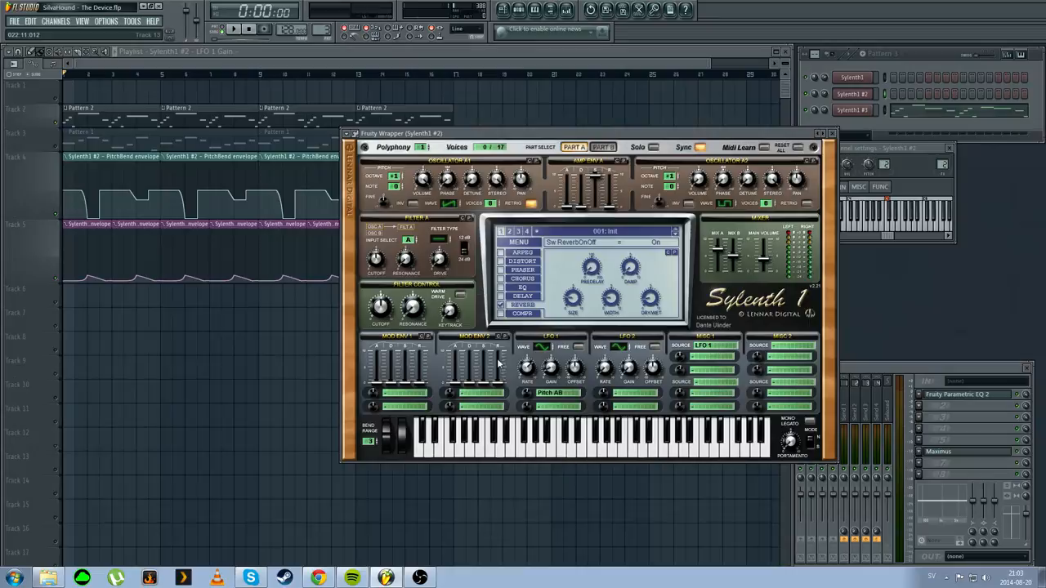
pyautogui.moveTo(549, 438)
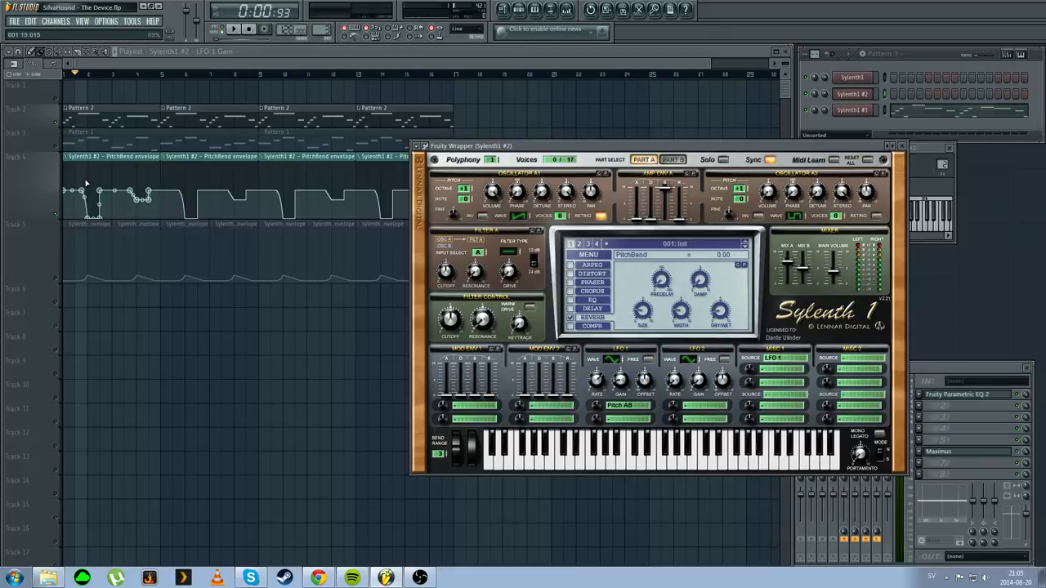
# - Close the first Sylenth1 patch window after viewing its PitchBend page
pyautogui.click(68, 188)
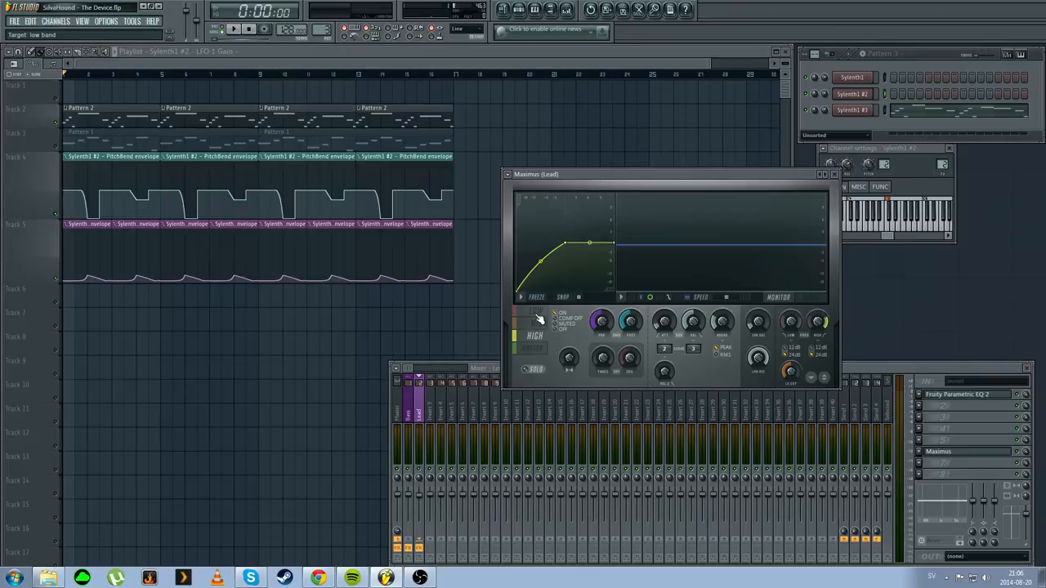
# - View another Maximus band, briefly reopen Sylenth1, then close its window
pyautogui.click(535, 311)
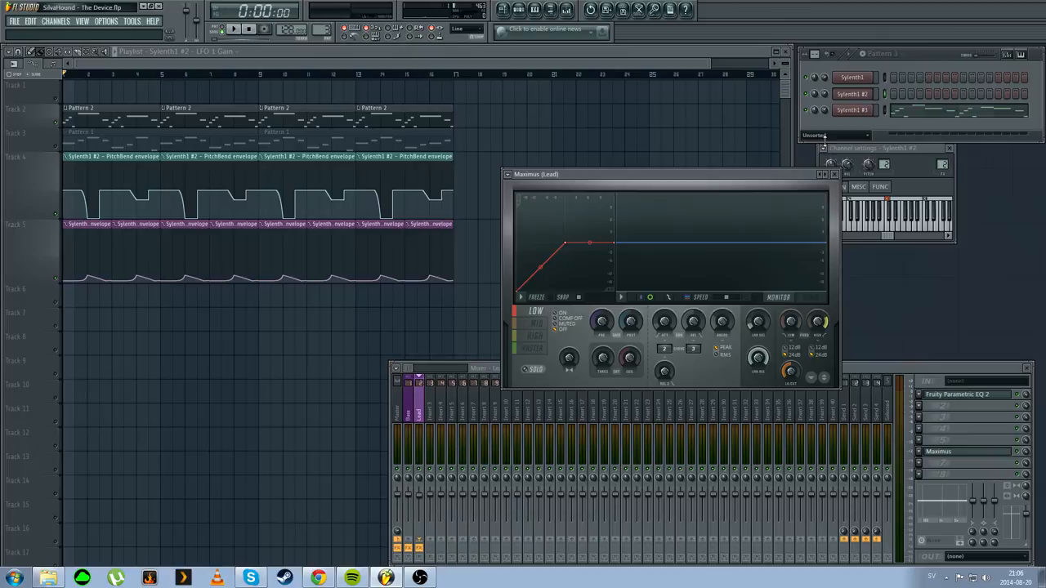
pyautogui.click(853, 94)
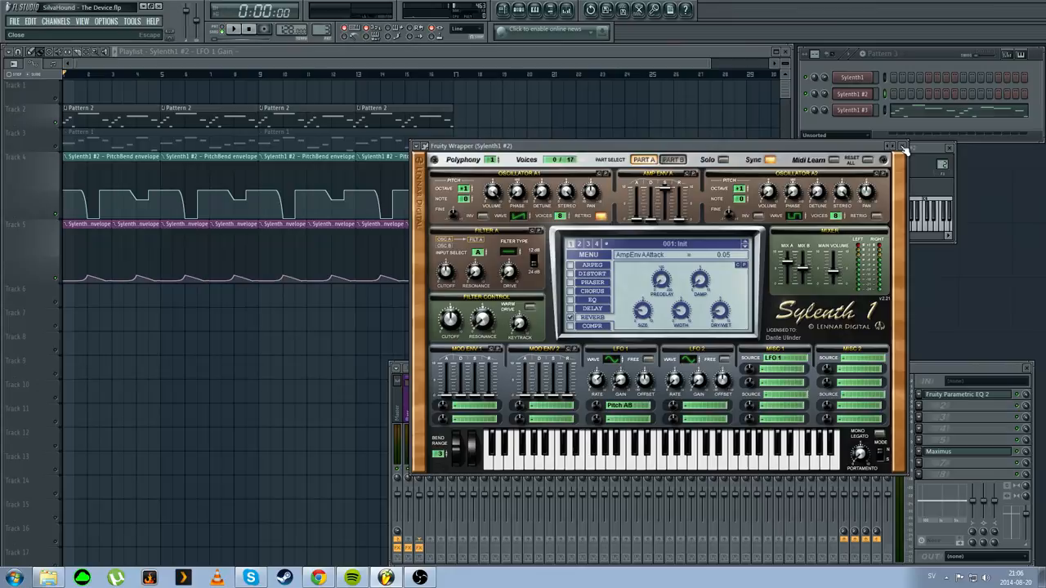
pyautogui.click(949, 147)
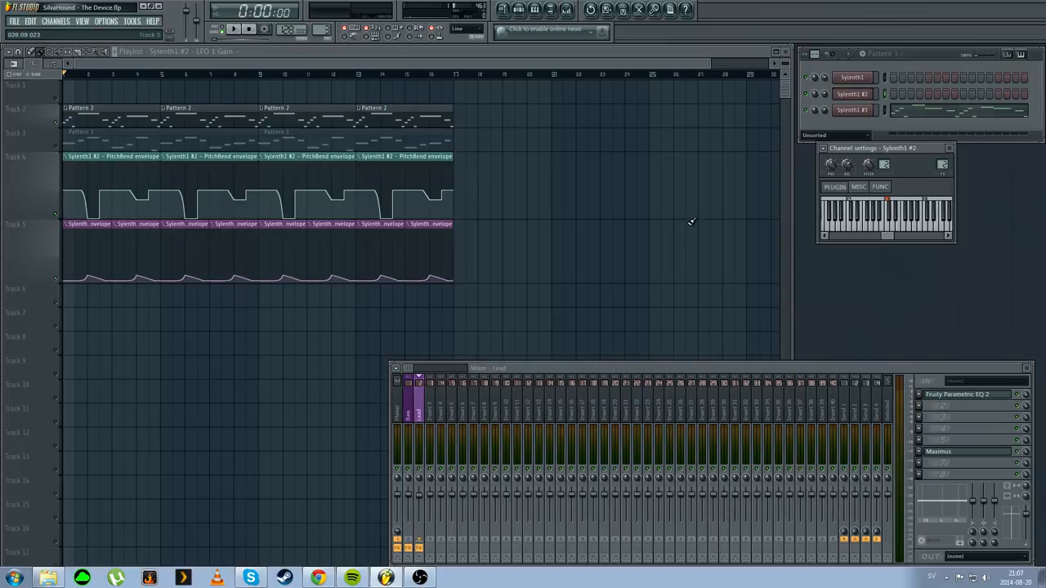